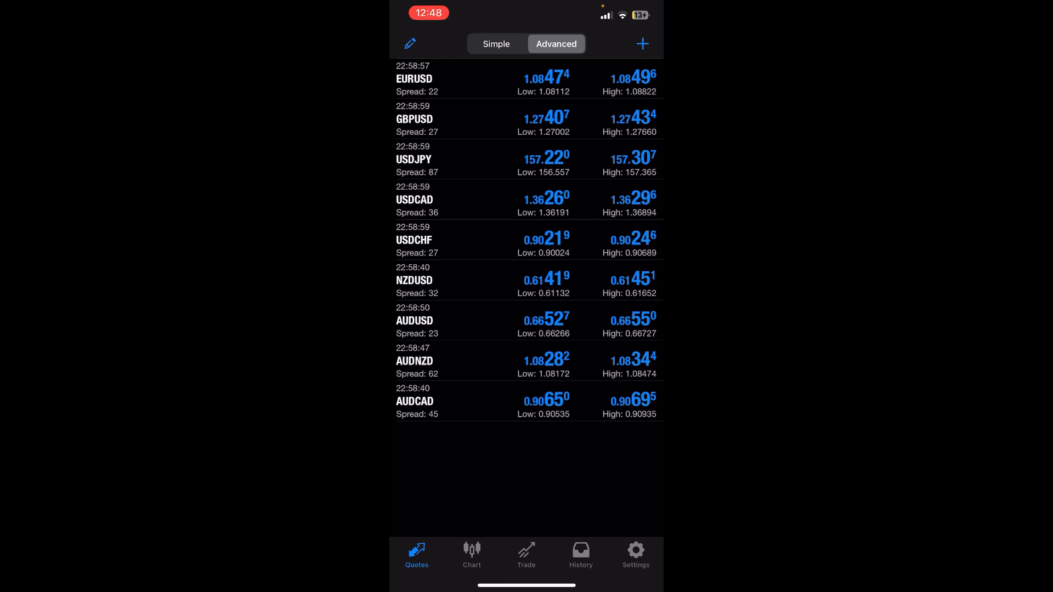
- From Settings, reach the demo account's Change Password option and choose Change Master Password
left_click(635, 552)
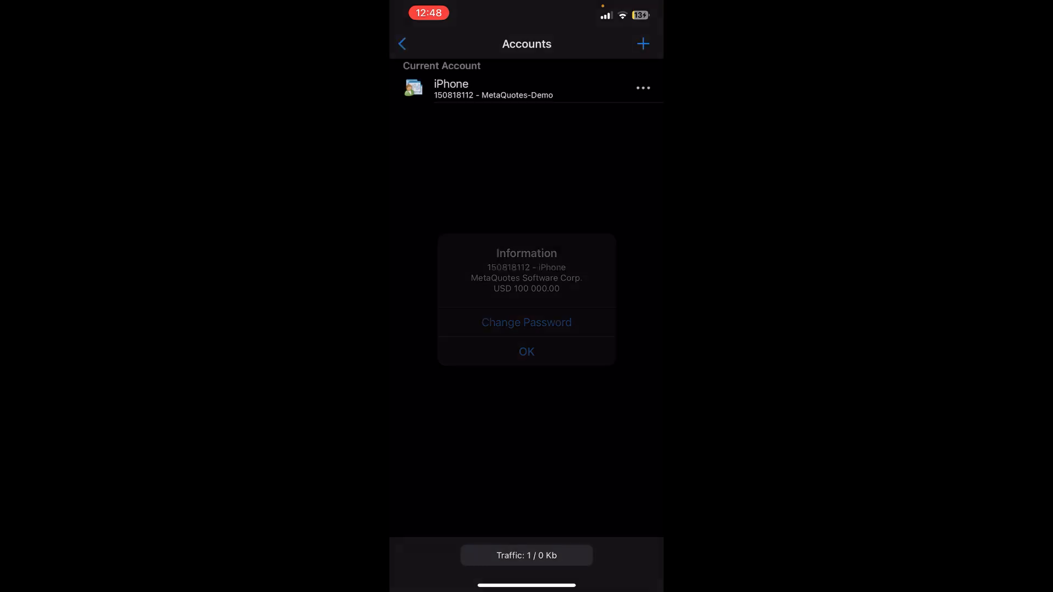
left_click(527, 323)
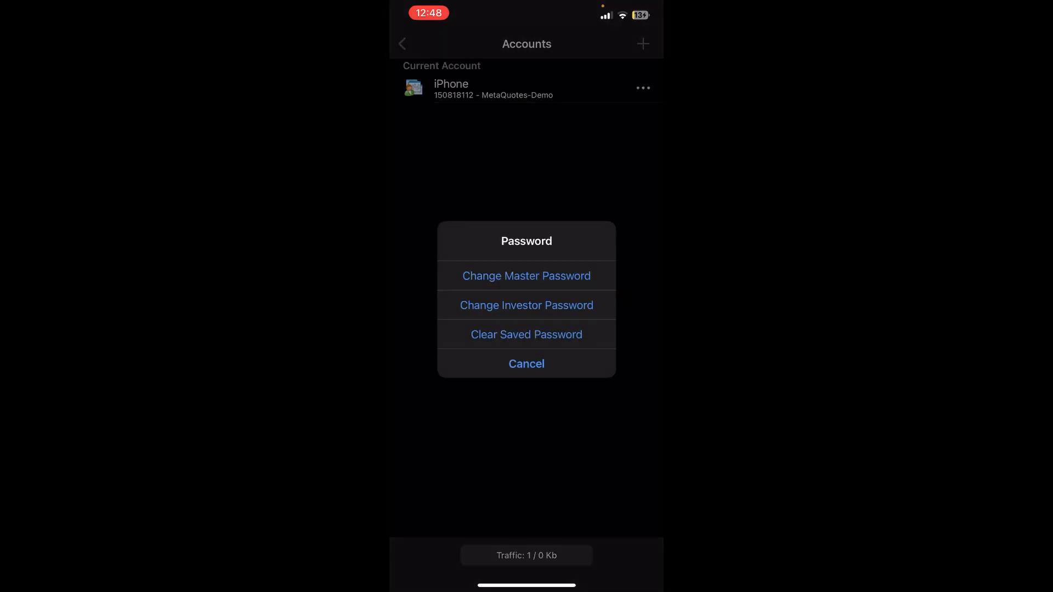
left_click(526, 276)
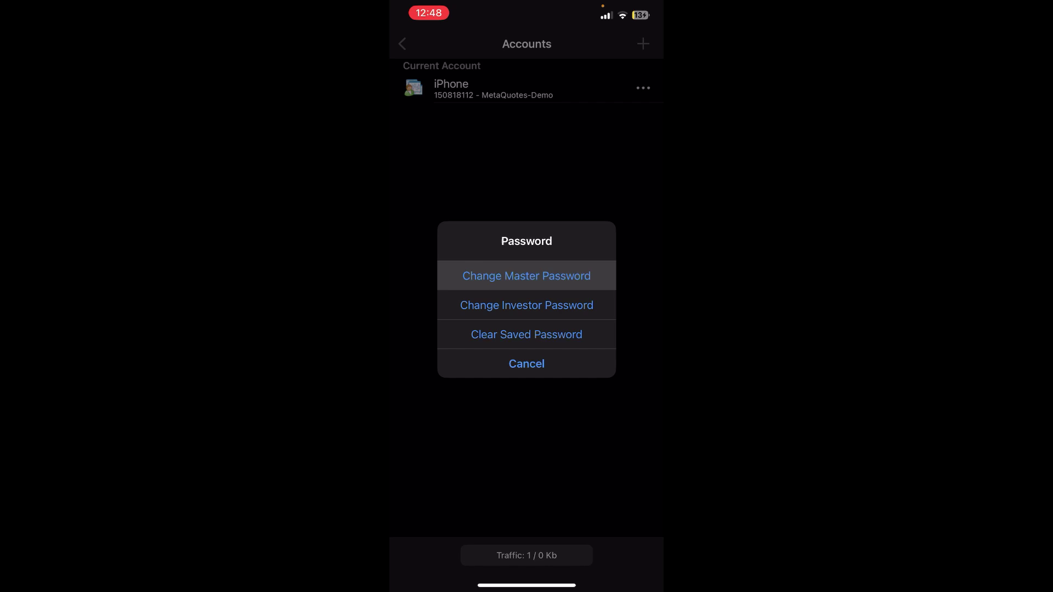
left_click(526, 276)
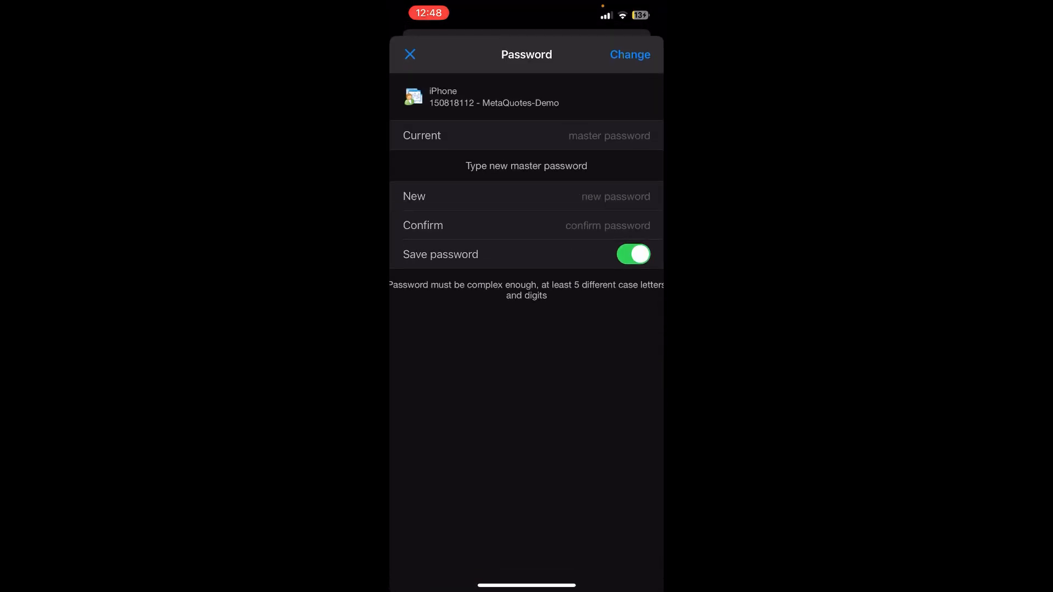